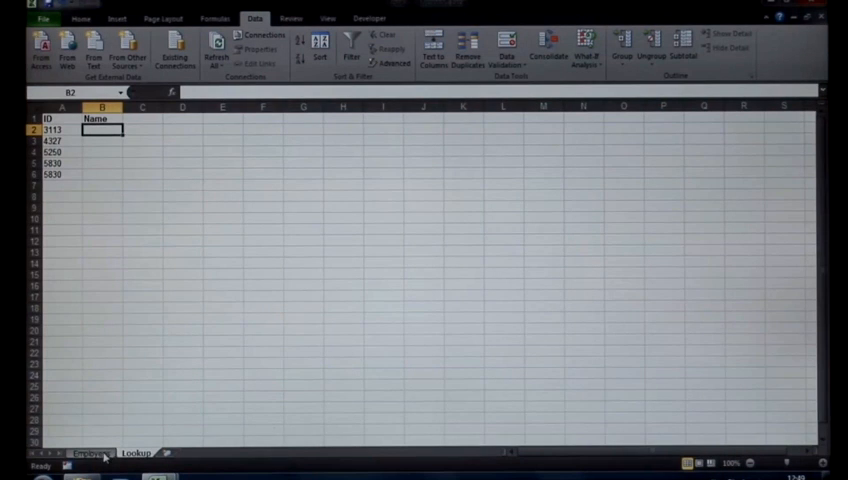
# Note ID 3113 in A2 of Lookup, then view the Employees table.
pyautogui.click(88, 453)
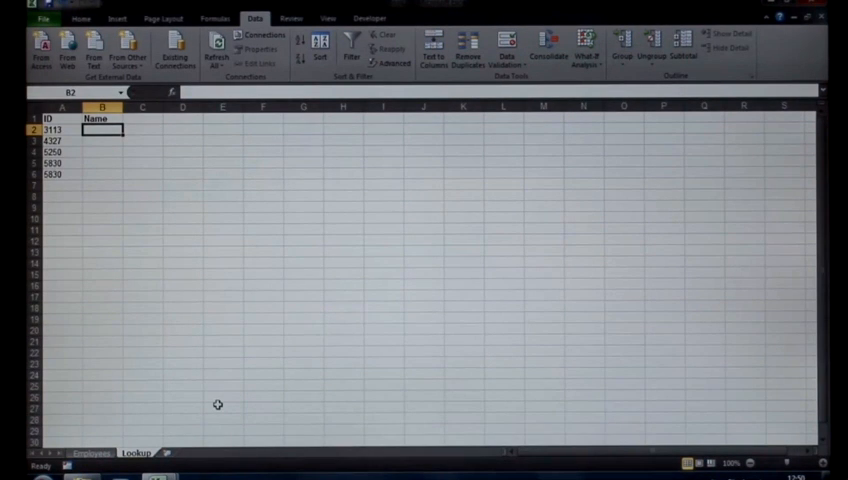
pyautogui.click(60, 130)
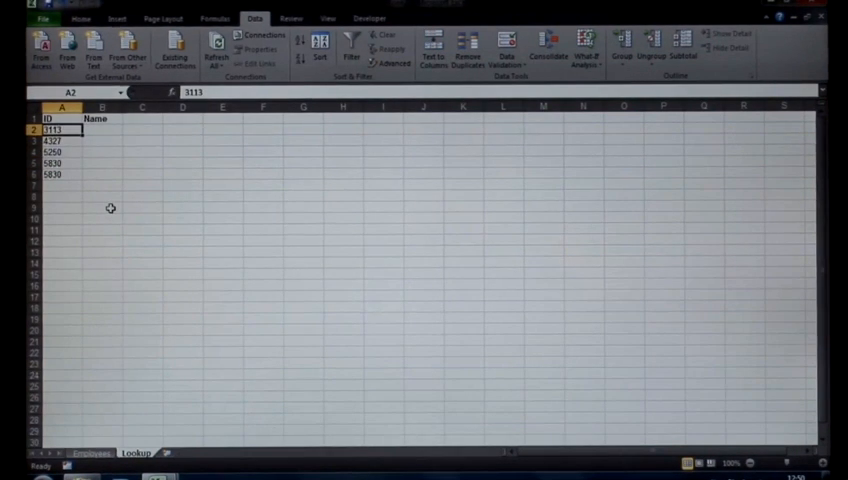
pyautogui.click(103, 129)
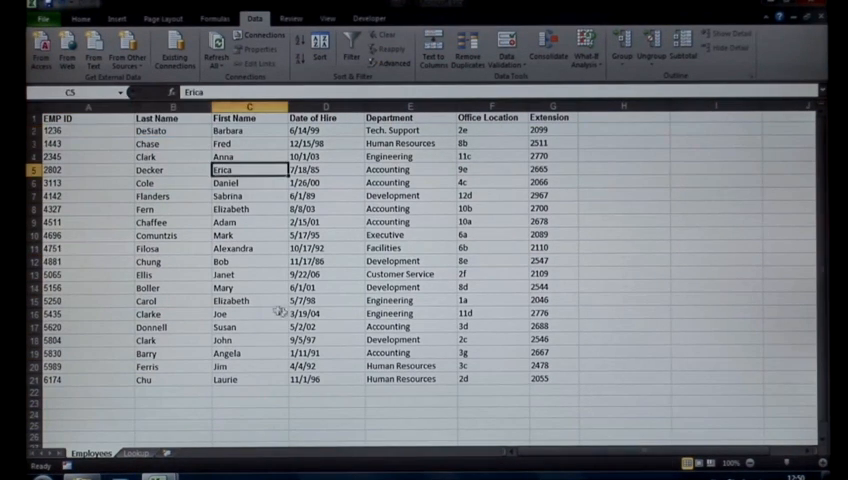
# Return to the Lookup sheet and select the Name cell beside ID 3113.
pyautogui.click(390, 195)
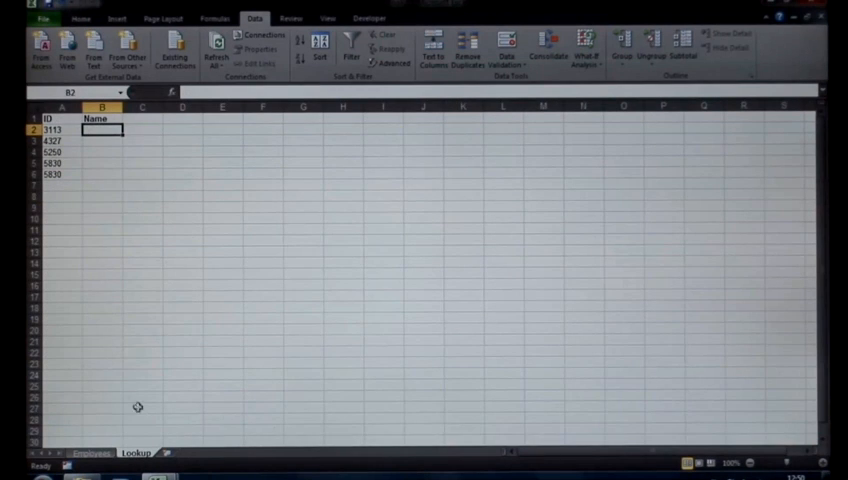
pyautogui.moveTo(125, 442)
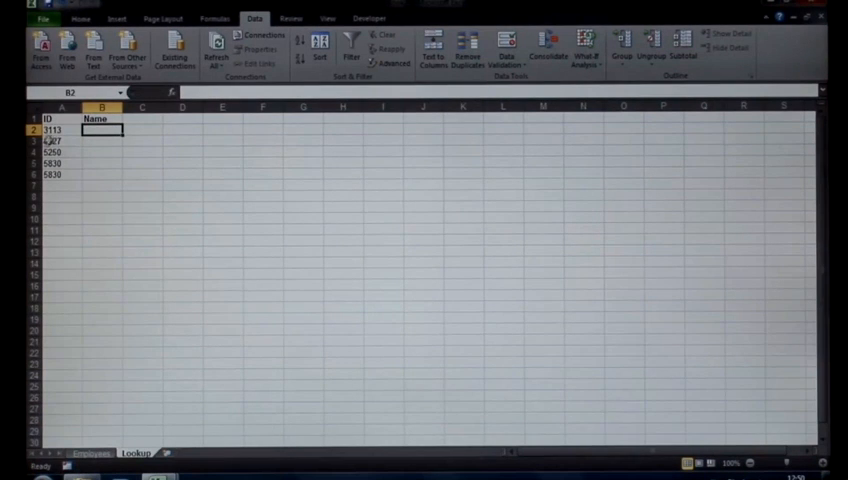
pyautogui.click(55, 130)
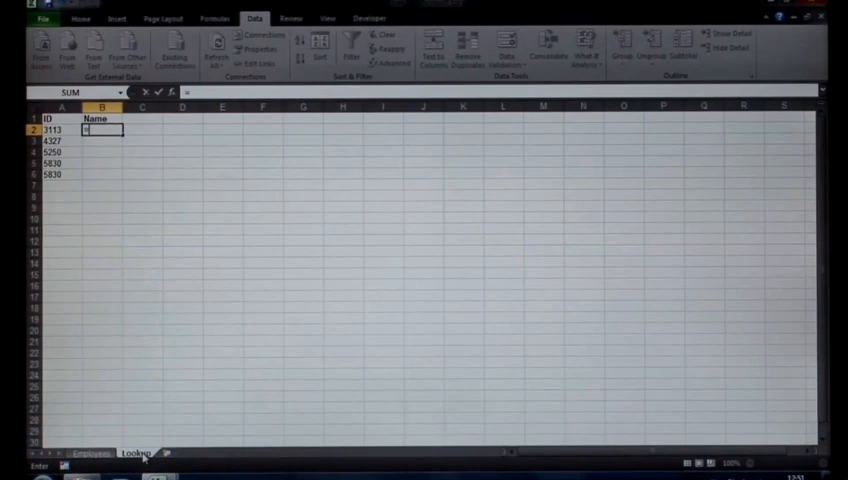
# Enter =VLOOKUP in B2 and bring up its Function Arguments dialog.
pyautogui.write('=v')
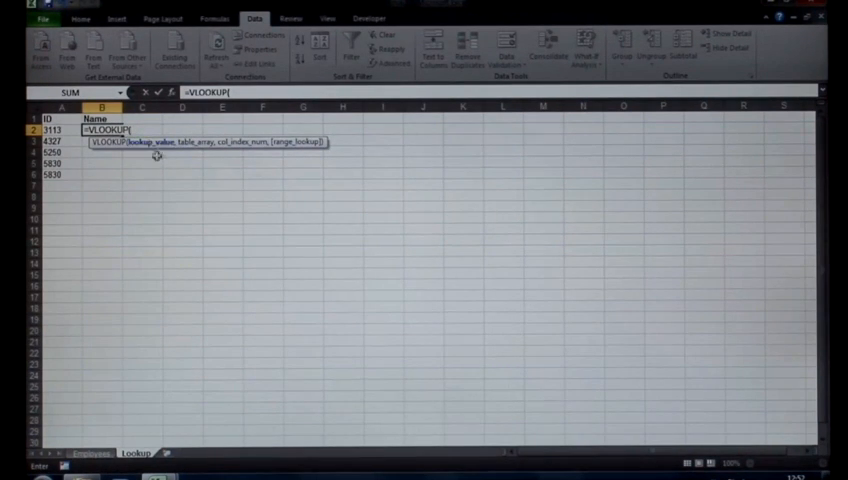
pyautogui.moveTo(305, 158)
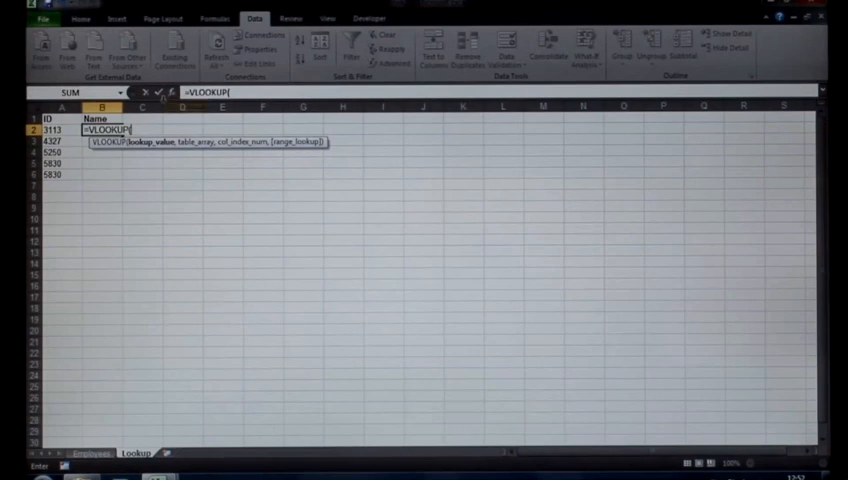
pyautogui.click(168, 91)
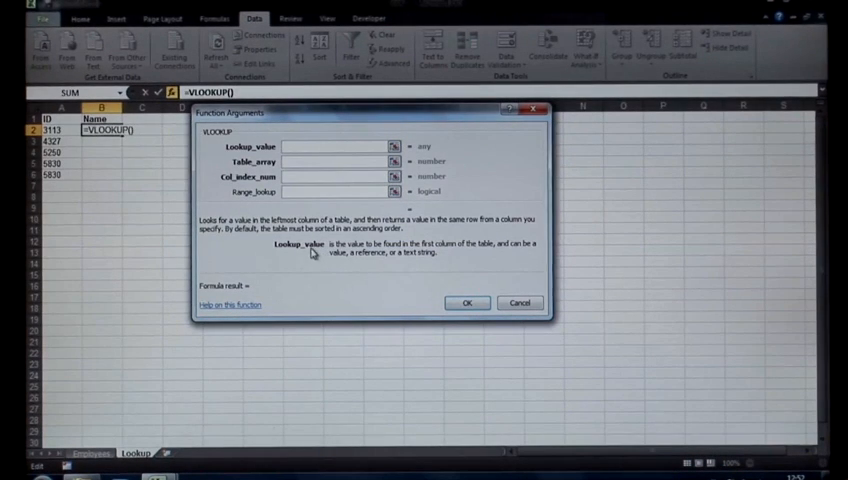
# Set the VLOOKUP lookup value to cell A2 (ID 3113).
pyautogui.click(340, 146)
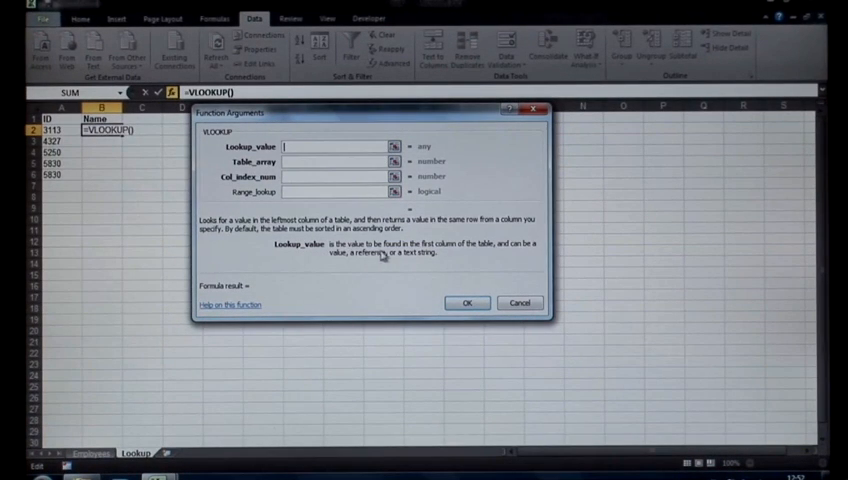
pyautogui.moveTo(487, 252)
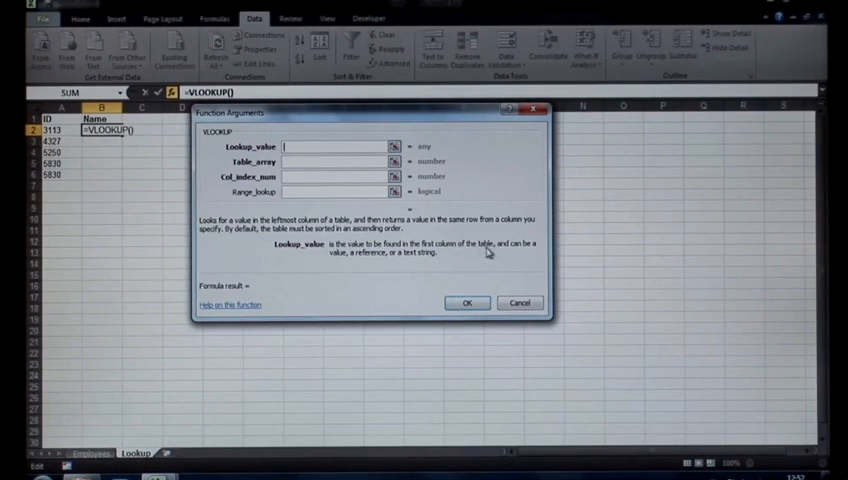
pyautogui.moveTo(307, 190)
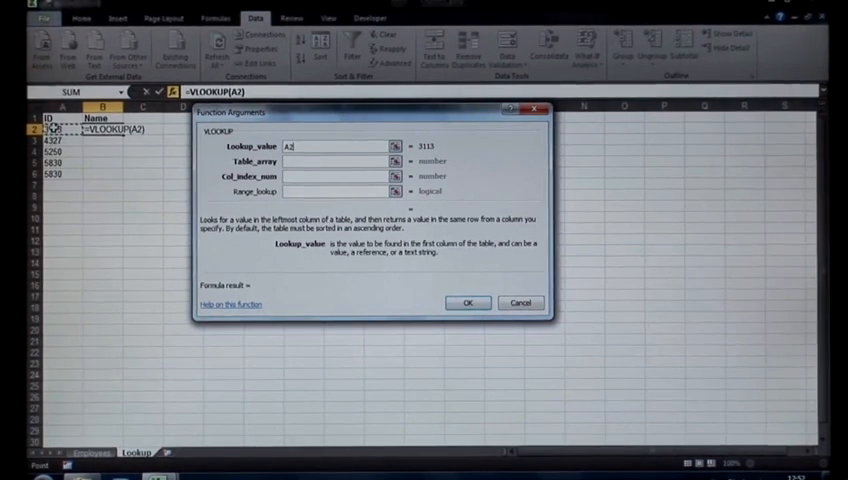
pyautogui.click(340, 161)
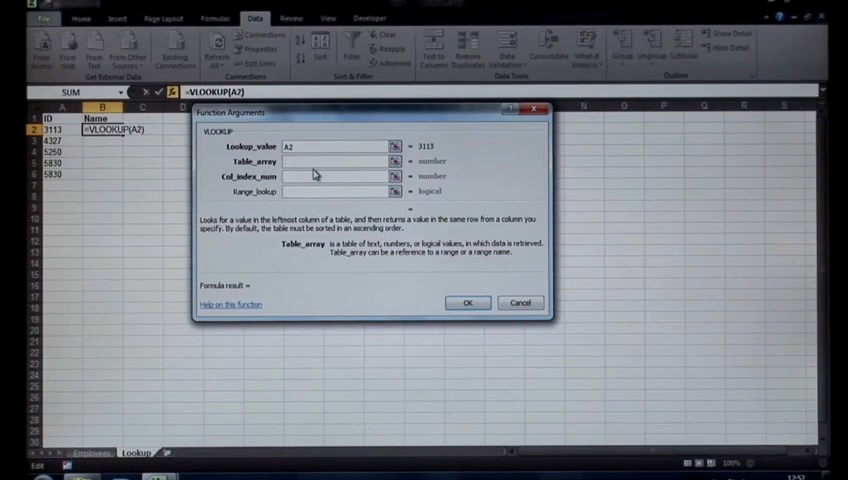
# Set the table array to the absolute range Employees!$A$2:$G$21.
pyautogui.click(338, 161)
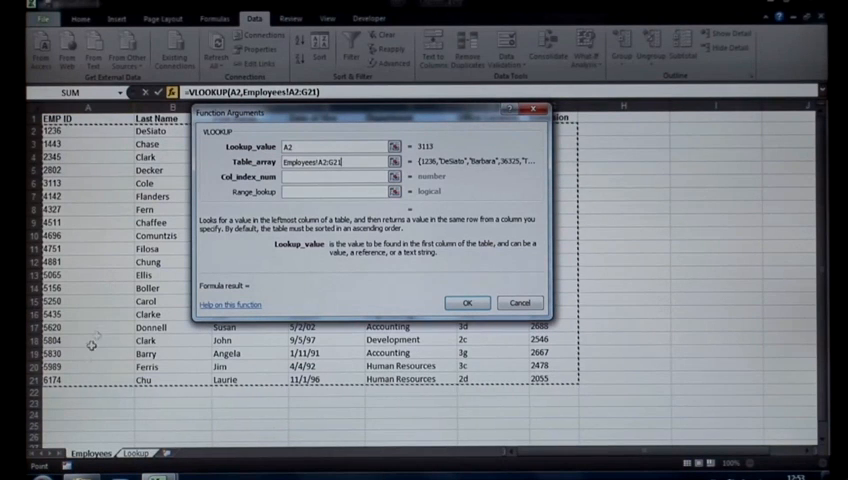
pyautogui.moveTo(503, 338)
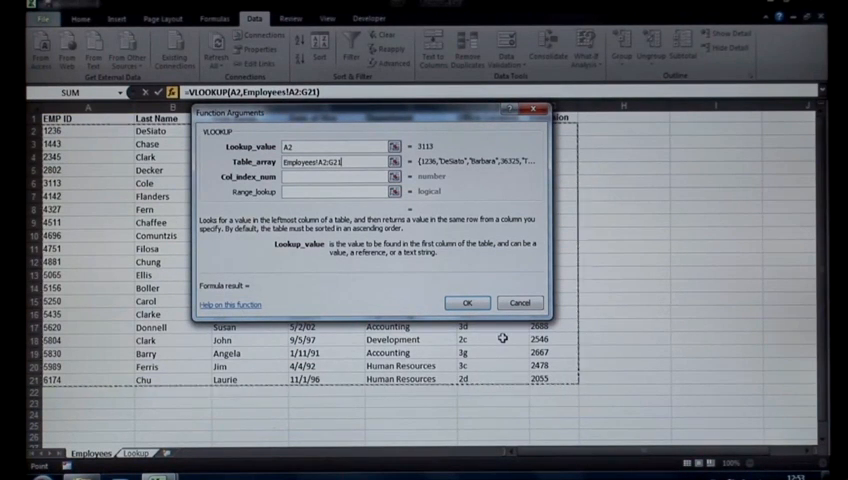
pyautogui.click(340, 176)
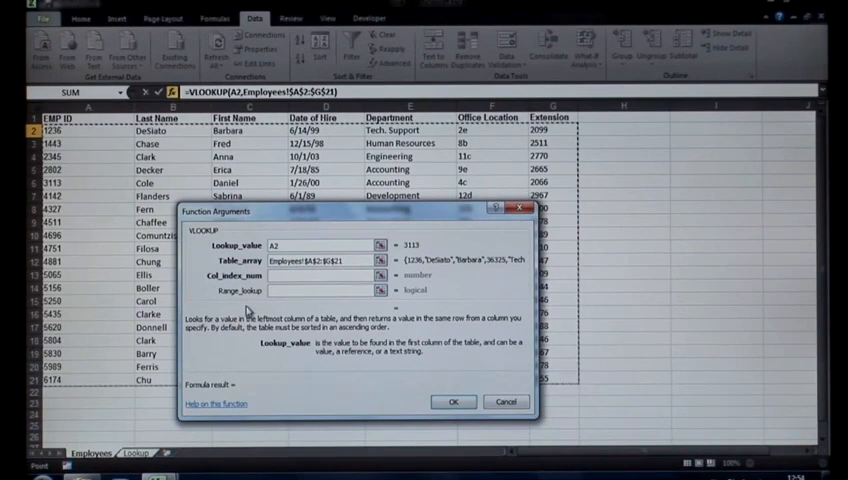
# Enter 3 as the column index, previewing the result Daniel.
pyautogui.click(320, 275)
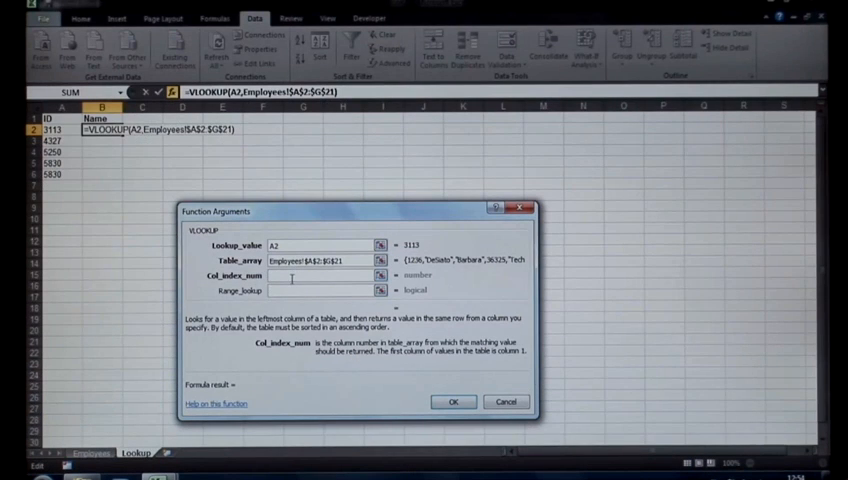
pyautogui.write('3')
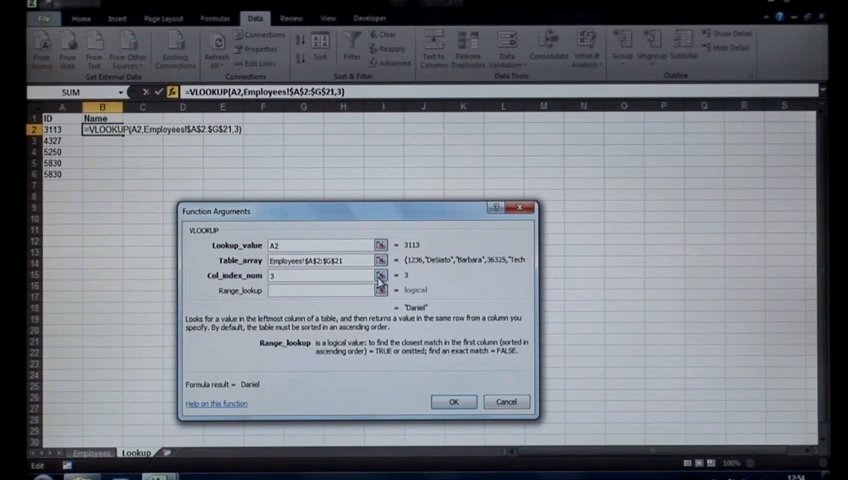
# Move to the Range_lookup argument to see its exact-versus-closest-match explanation.
pyautogui.click(320, 290)
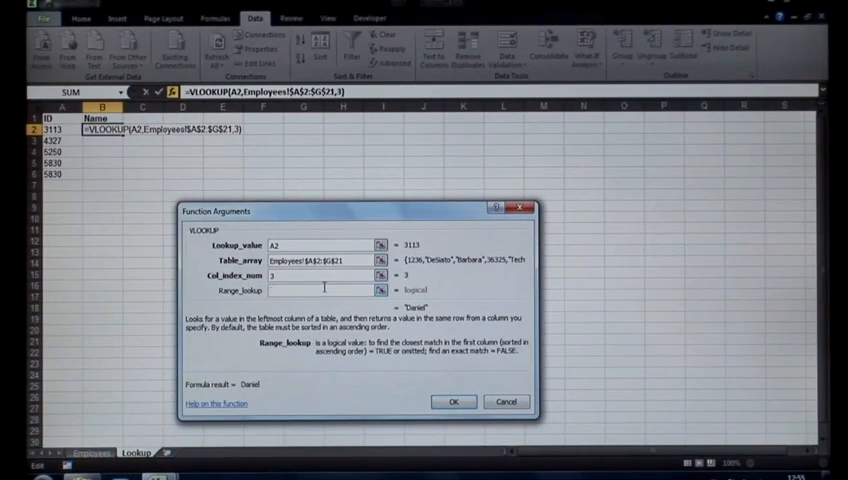
pyautogui.click(322, 290)
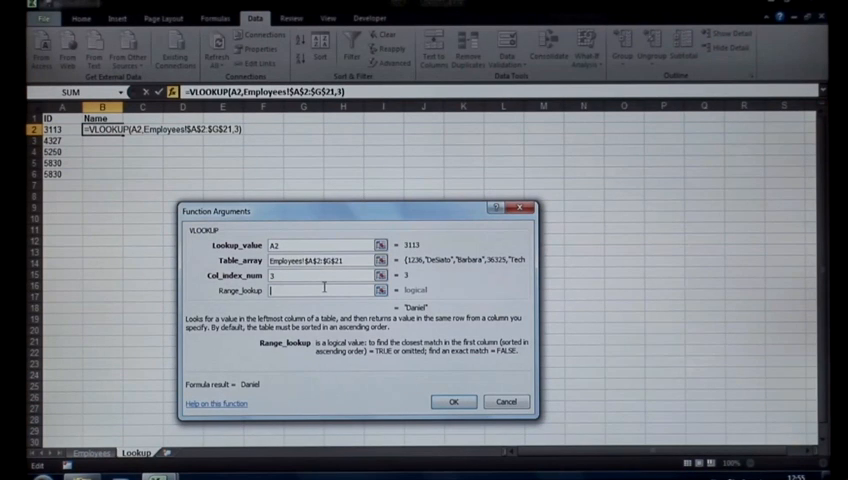
# Enter FALSE in Range_lookup for an exact ID match.
pyautogui.write('false')
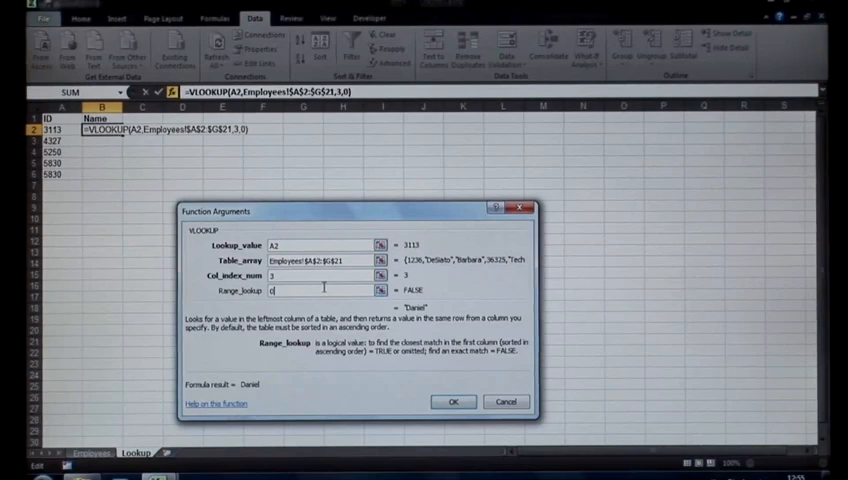
pyautogui.moveTo(218, 160)
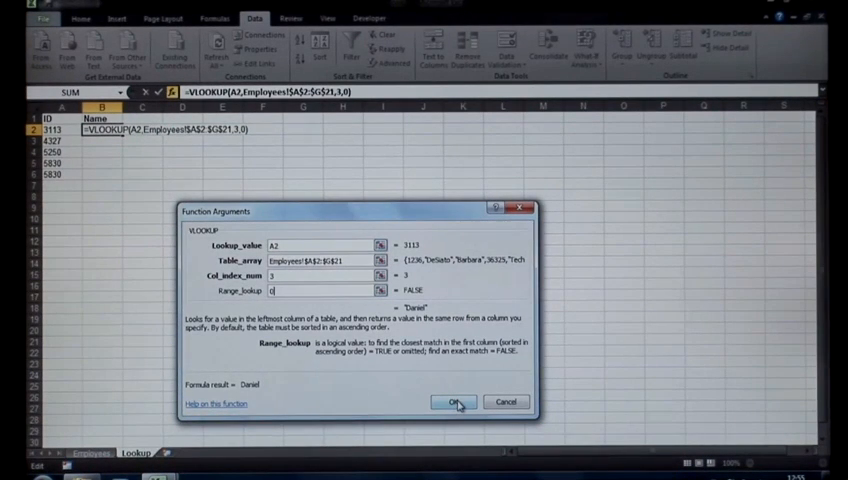
# Confirm the VLOOKUP so B2 displays Daniel for ID 3113.
pyautogui.click(453, 401)
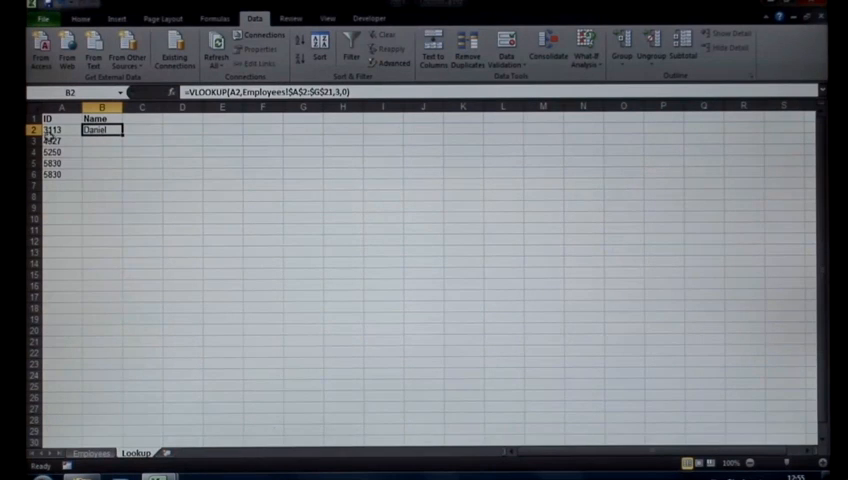
pyautogui.moveTo(157, 135)
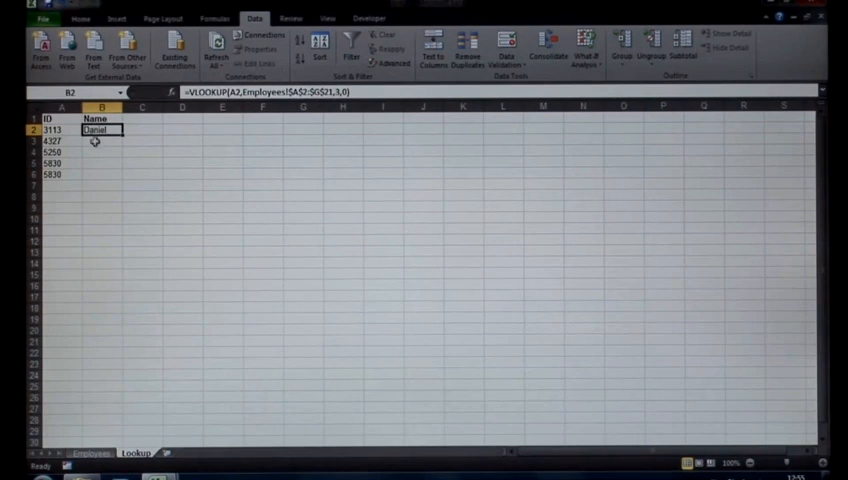
pyautogui.moveTo(120, 130)
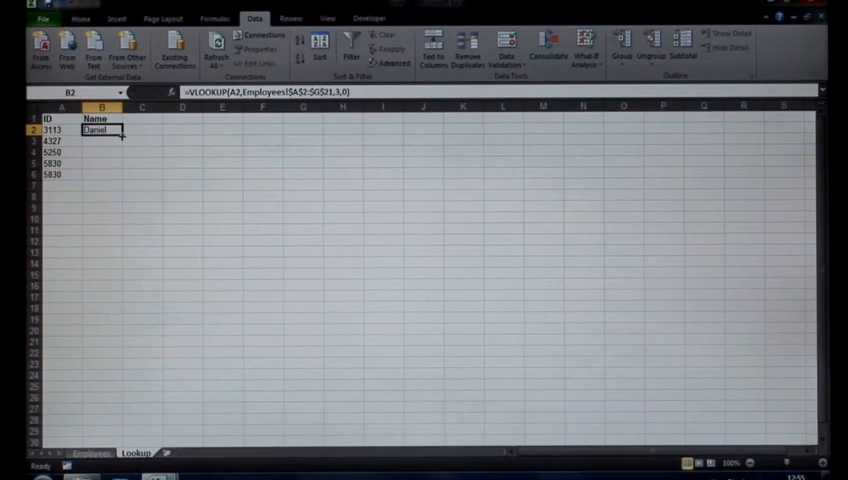
# Fill the B2 formula down to B6 and check the copied formulas in B6 and B2.
pyautogui.moveTo(118, 130); pyautogui.dragTo(118, 175)
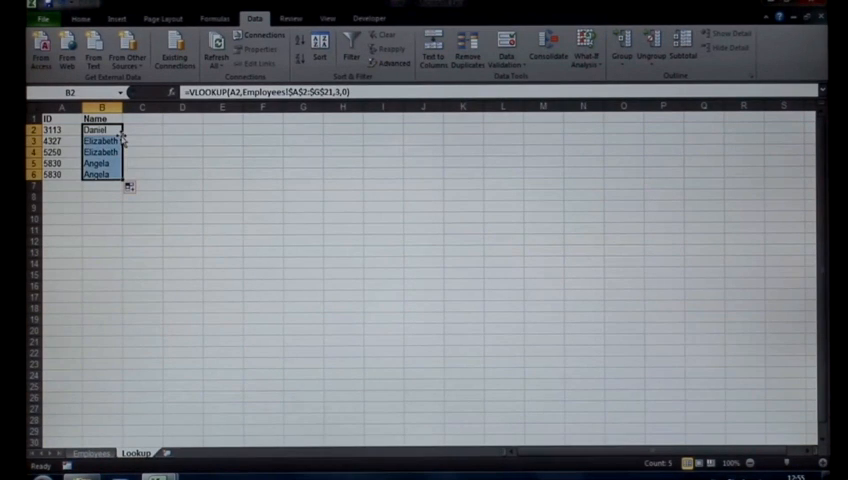
pyautogui.click(100, 174)
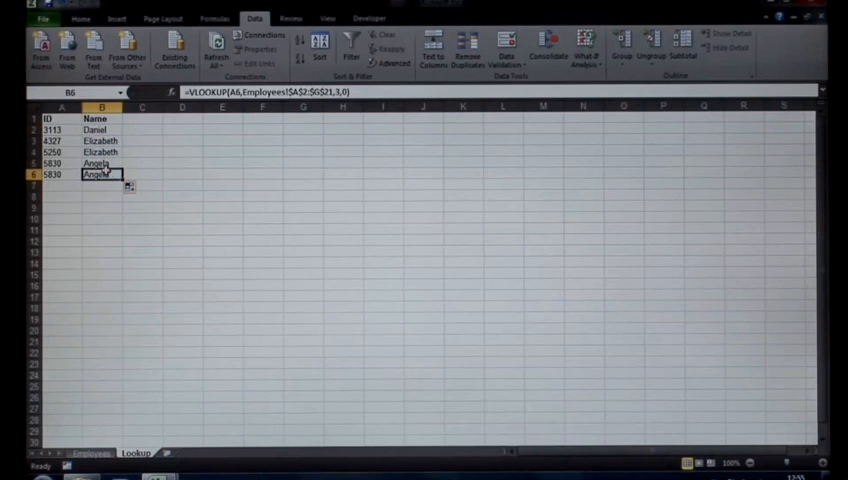
pyautogui.click(99, 162)
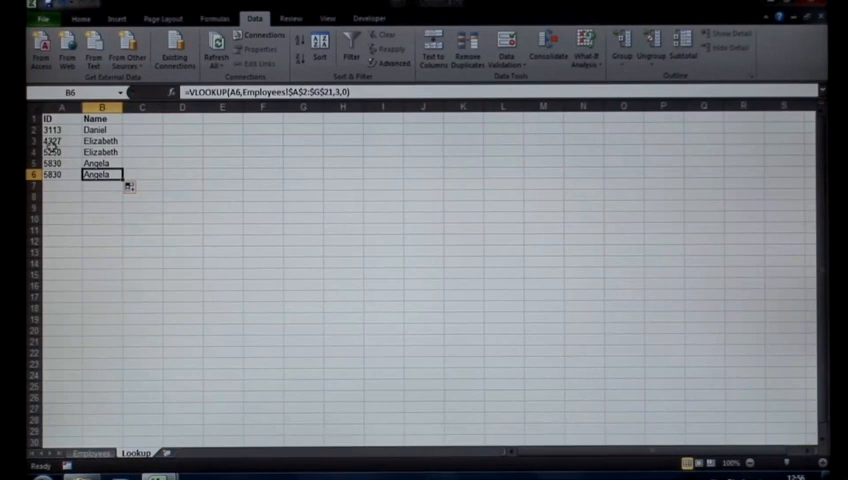
pyautogui.moveTo(172, 155)
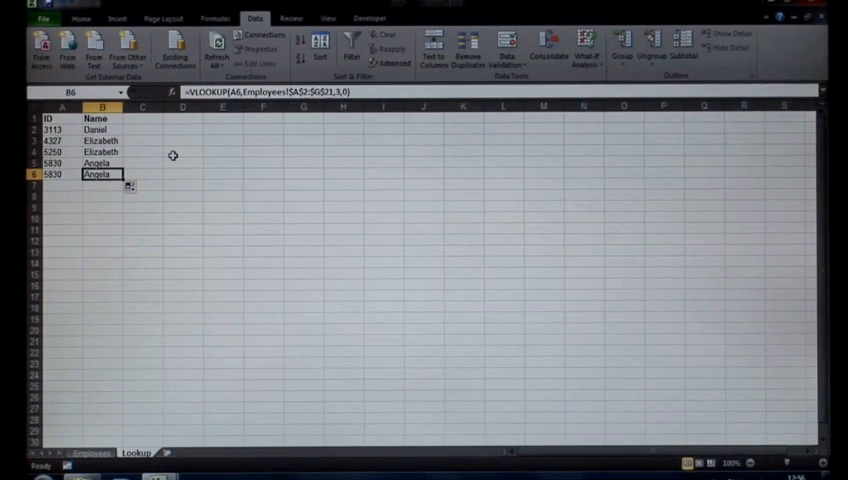
pyautogui.click(100, 129)
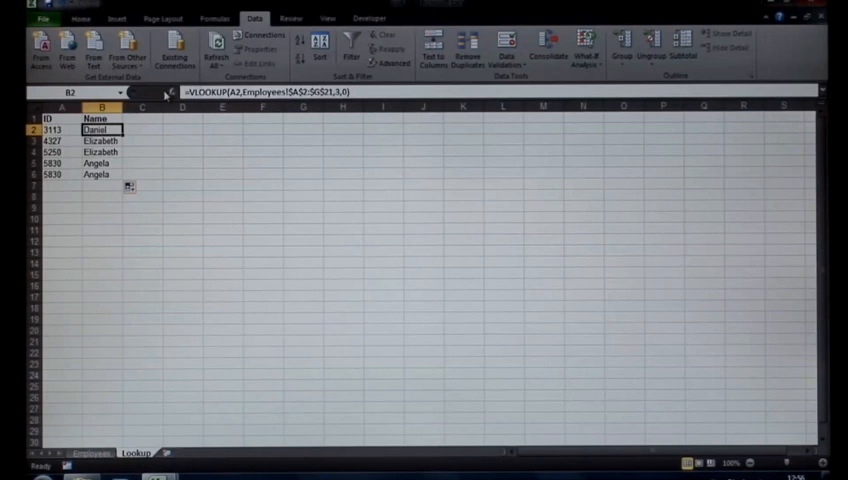
# Change the B2 VLOOKUP's column index to 7 and fill it down through B6.
pyautogui.click(170, 92)
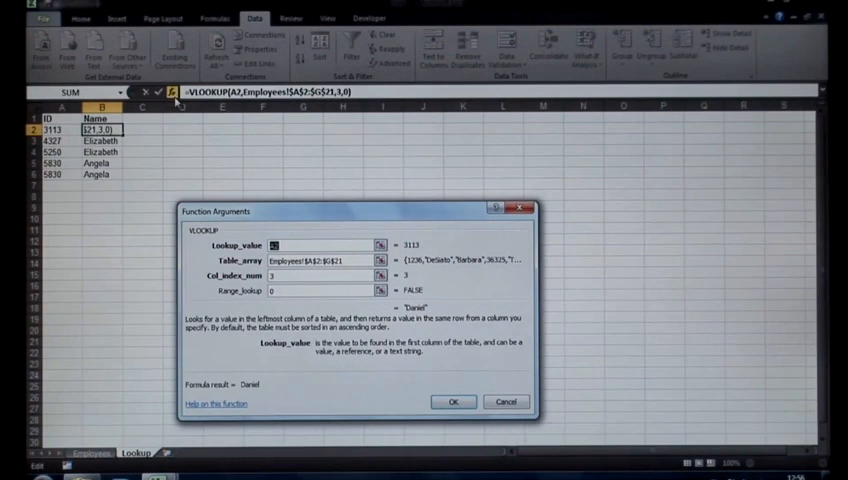
pyautogui.click(323, 275)
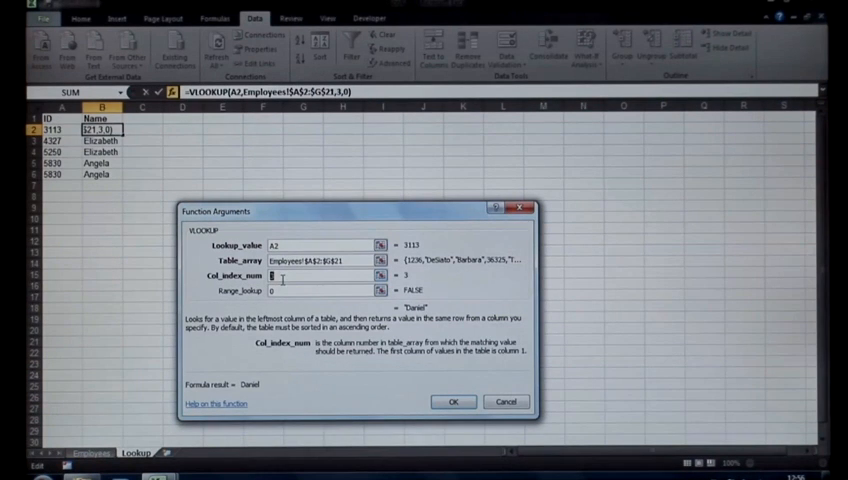
pyautogui.write('7')
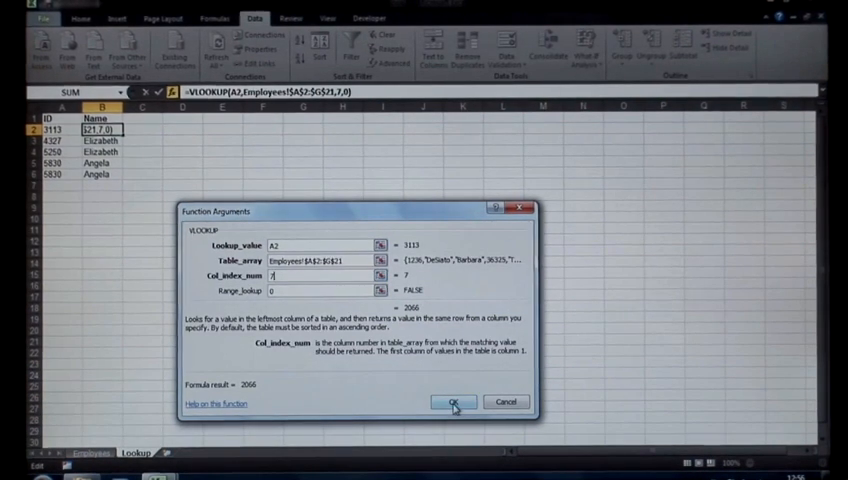
pyautogui.click(452, 401)
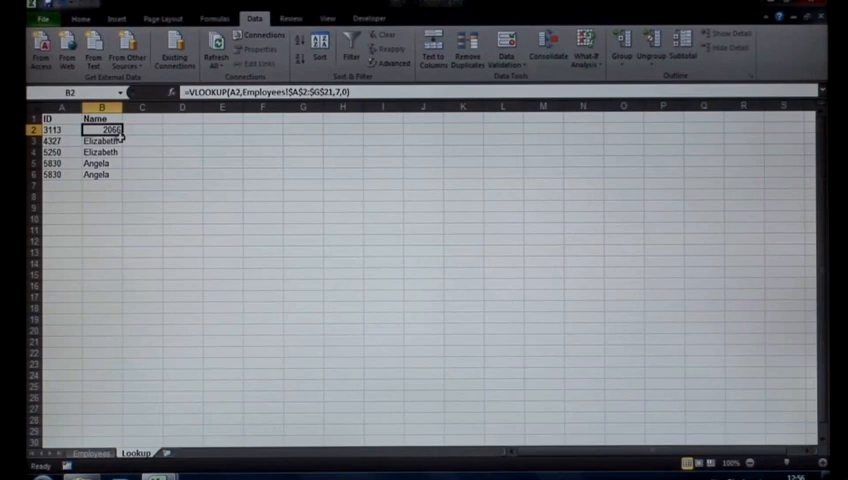
pyautogui.moveTo(100, 130); pyautogui.dragTo(100, 173)
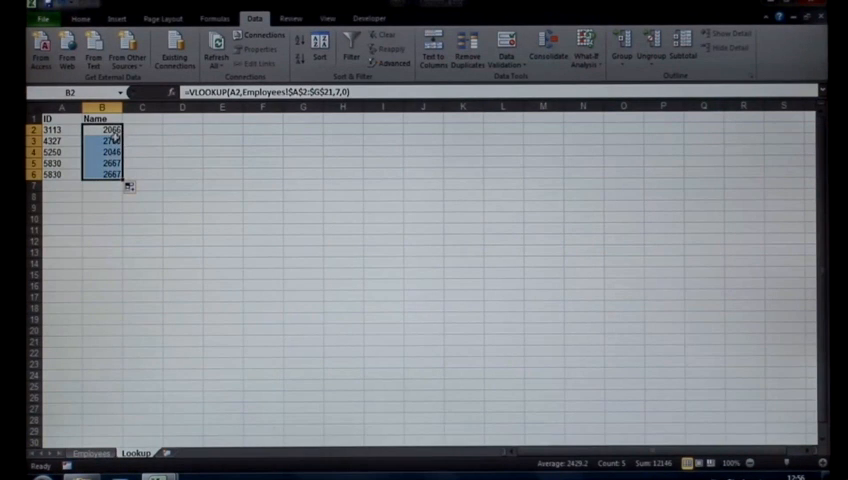